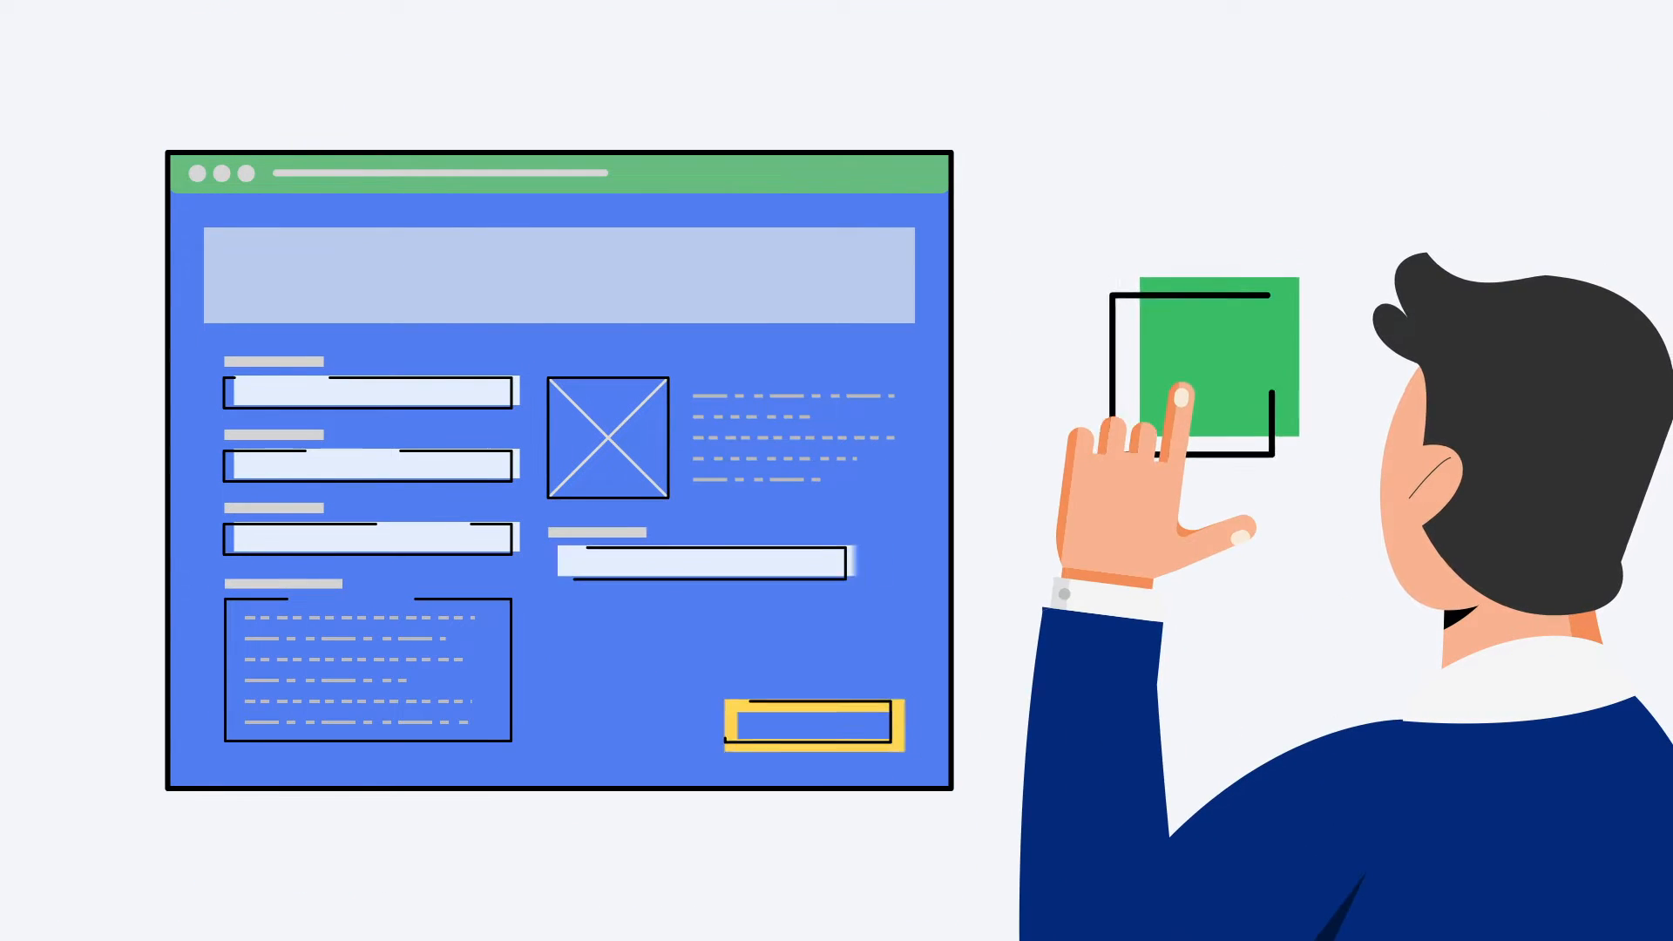
# - Open the Subscription Form in the Fluent Forms editor
pyautogui.click(574, 637)
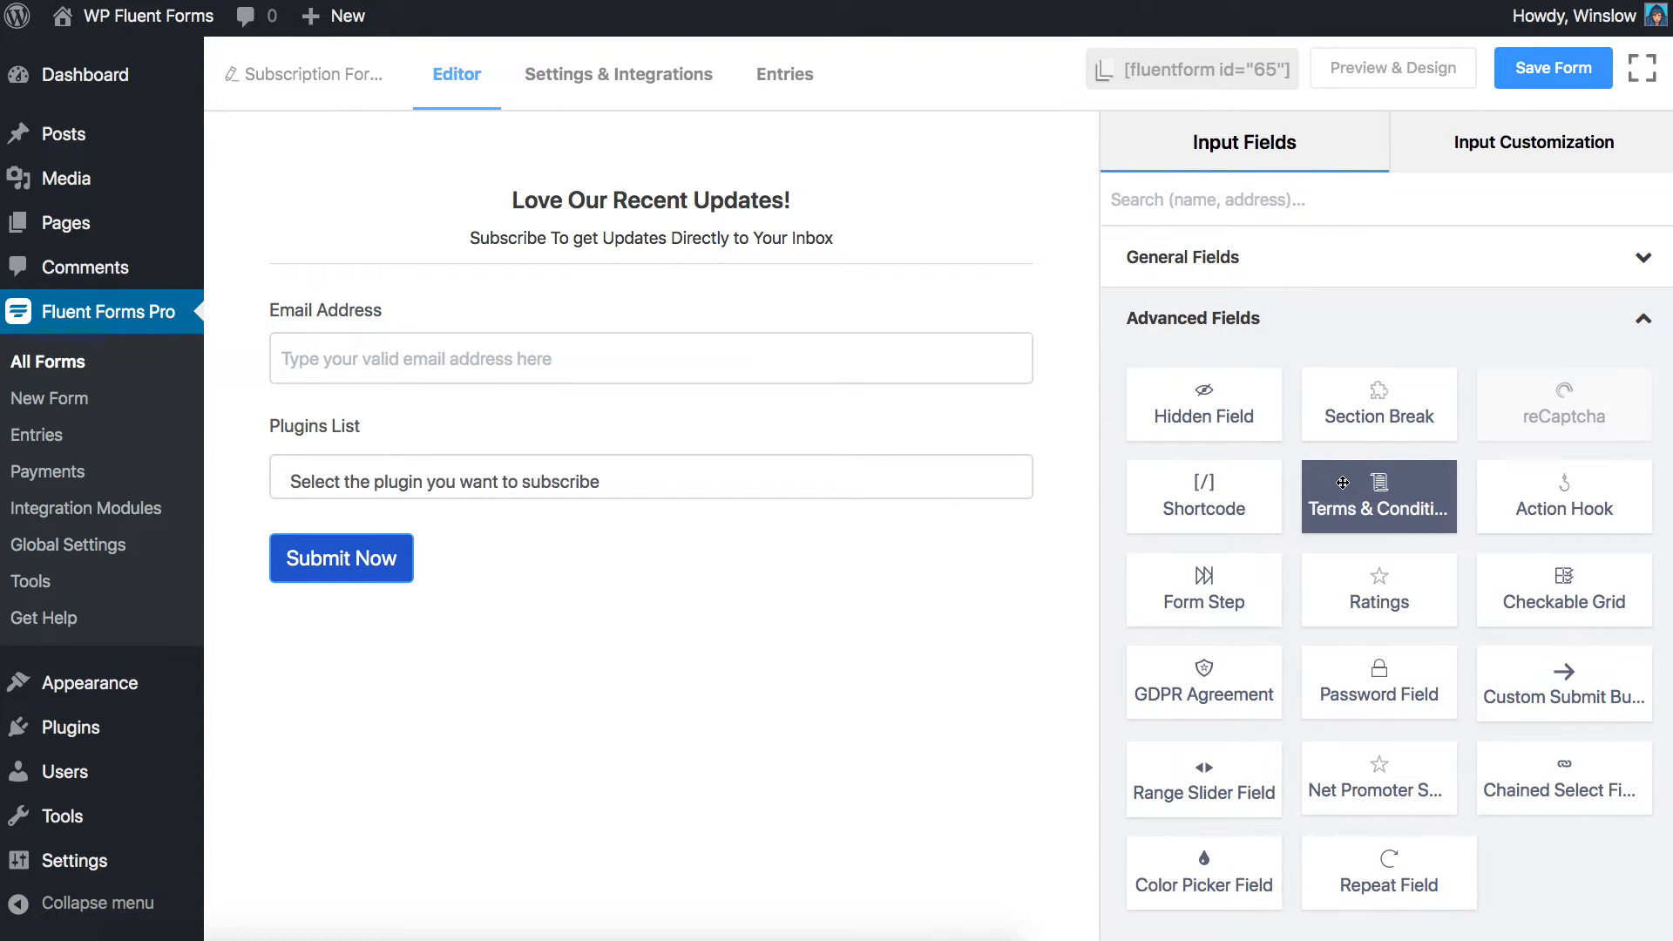
pyautogui.click(1379, 497)
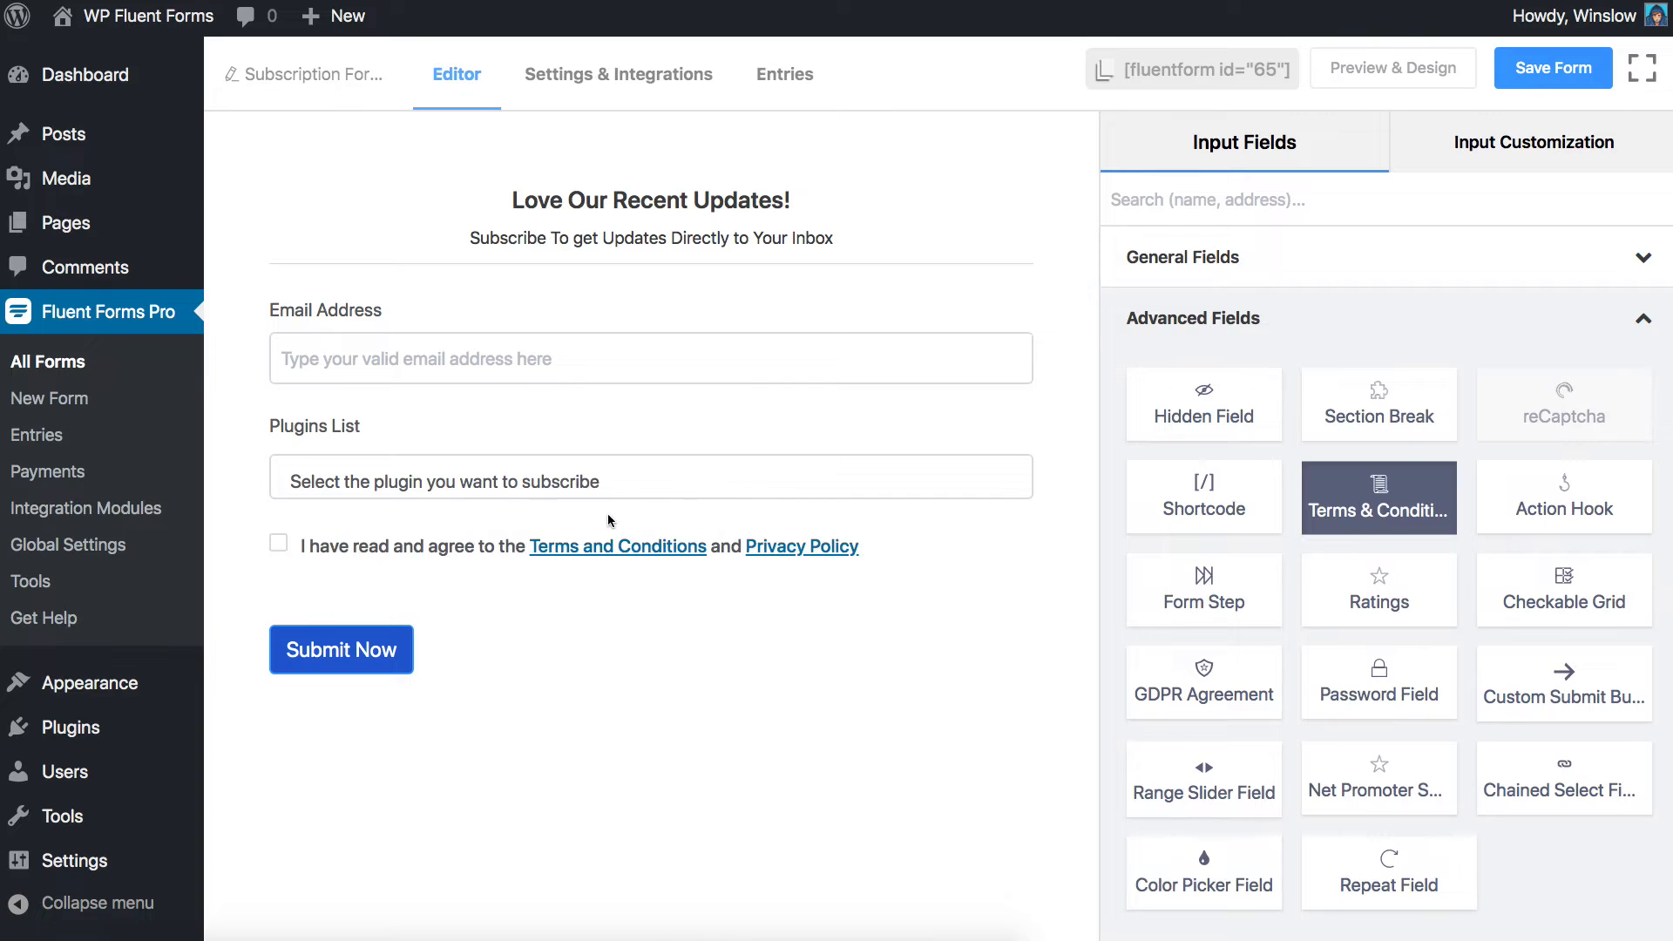
pyautogui.moveTo(1381, 497)
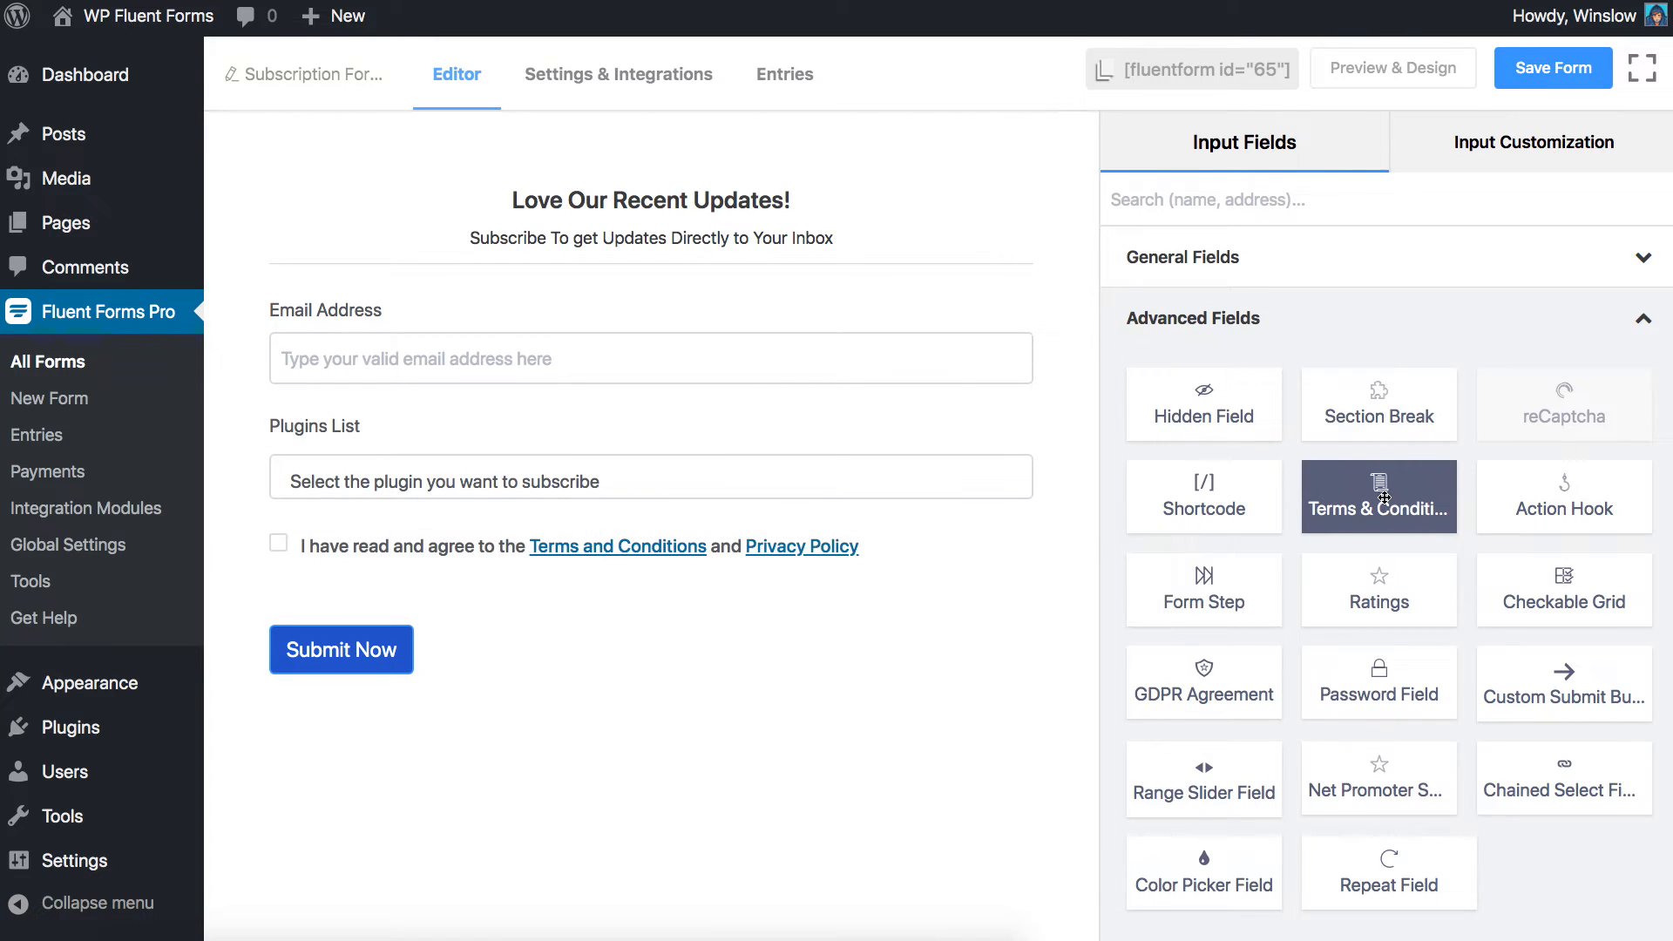
pyautogui.click(1379, 497)
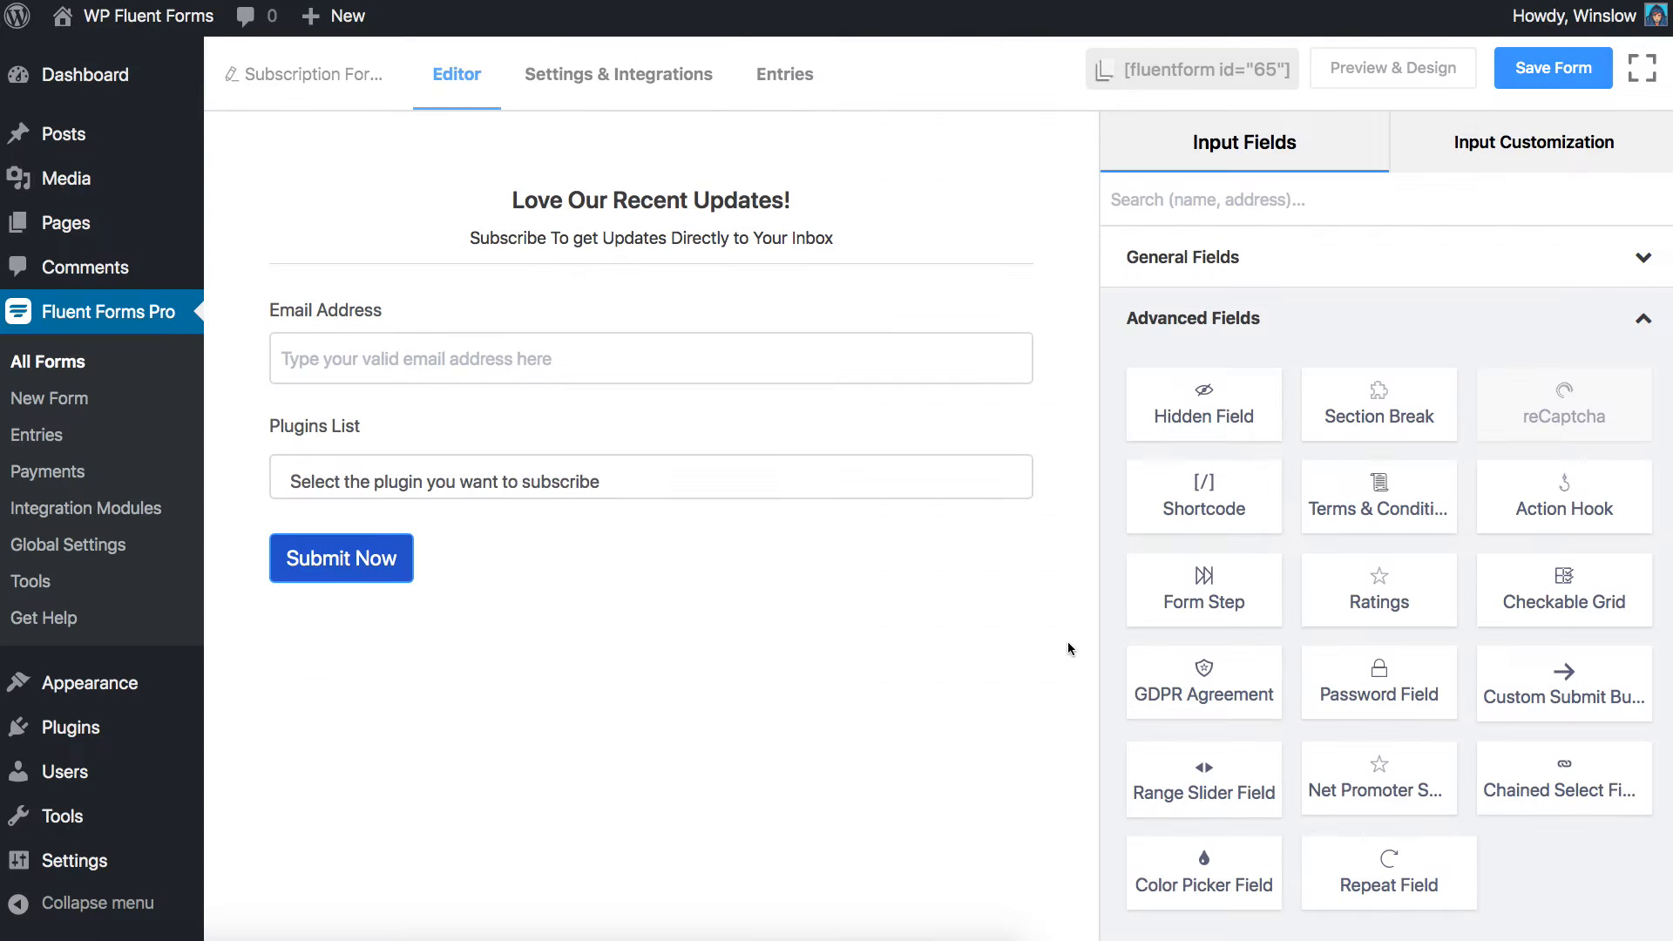
# - Open the field picker below the Plugins List field and show its Advanced field types
pyautogui.click(651, 477)
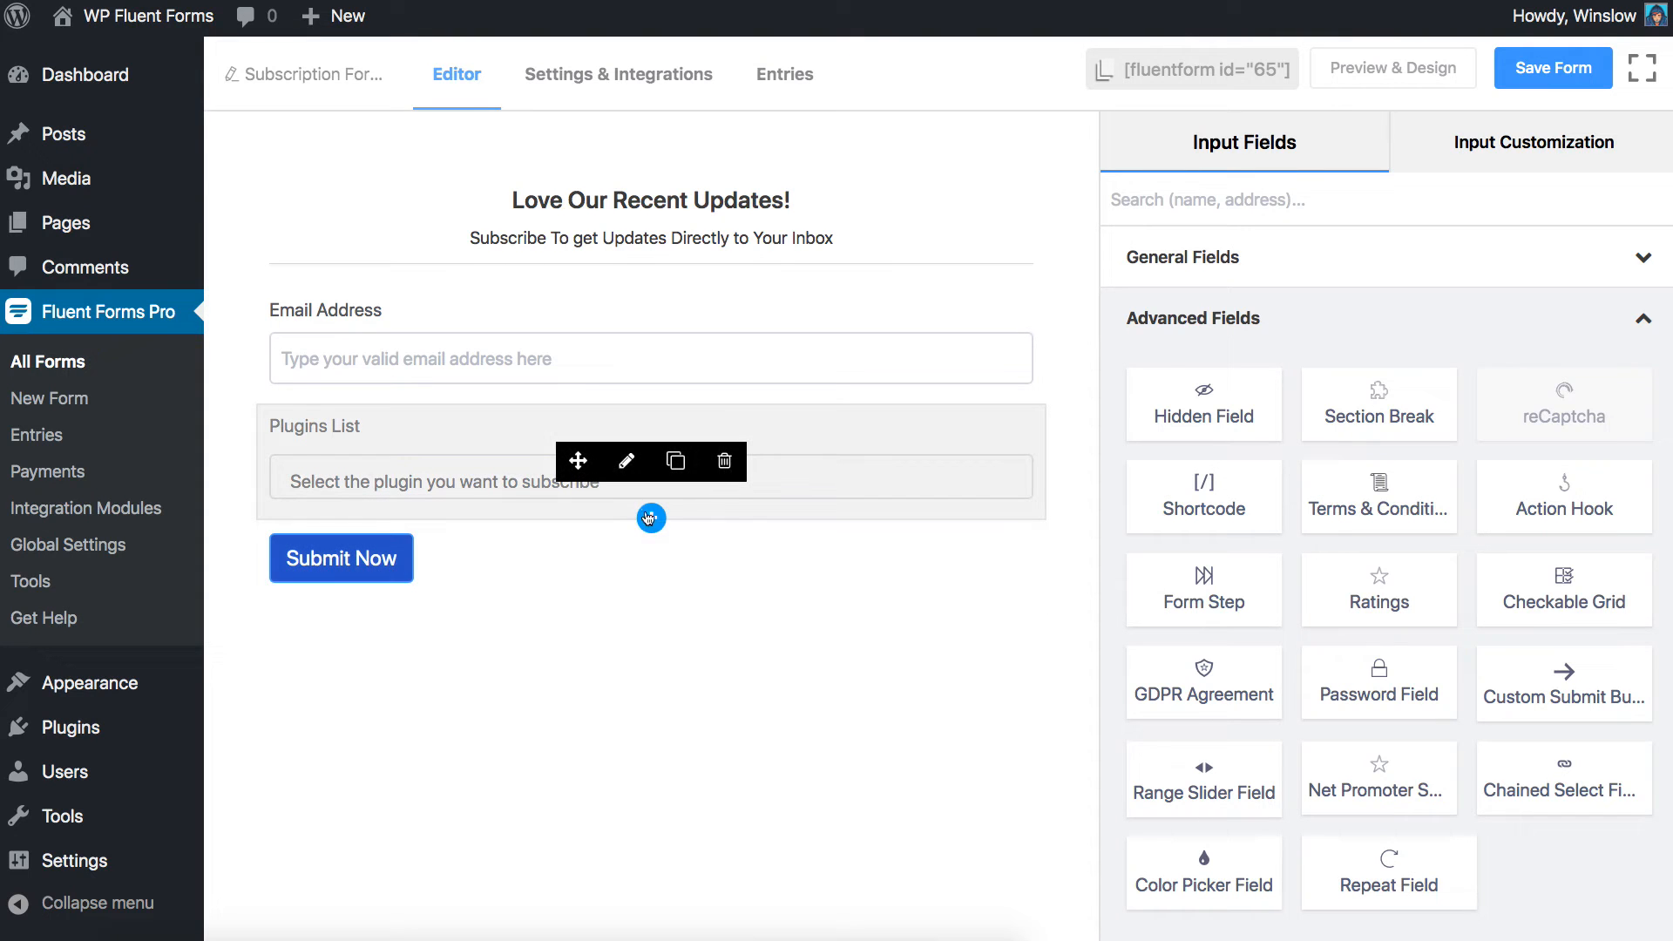
pyautogui.click(650, 519)
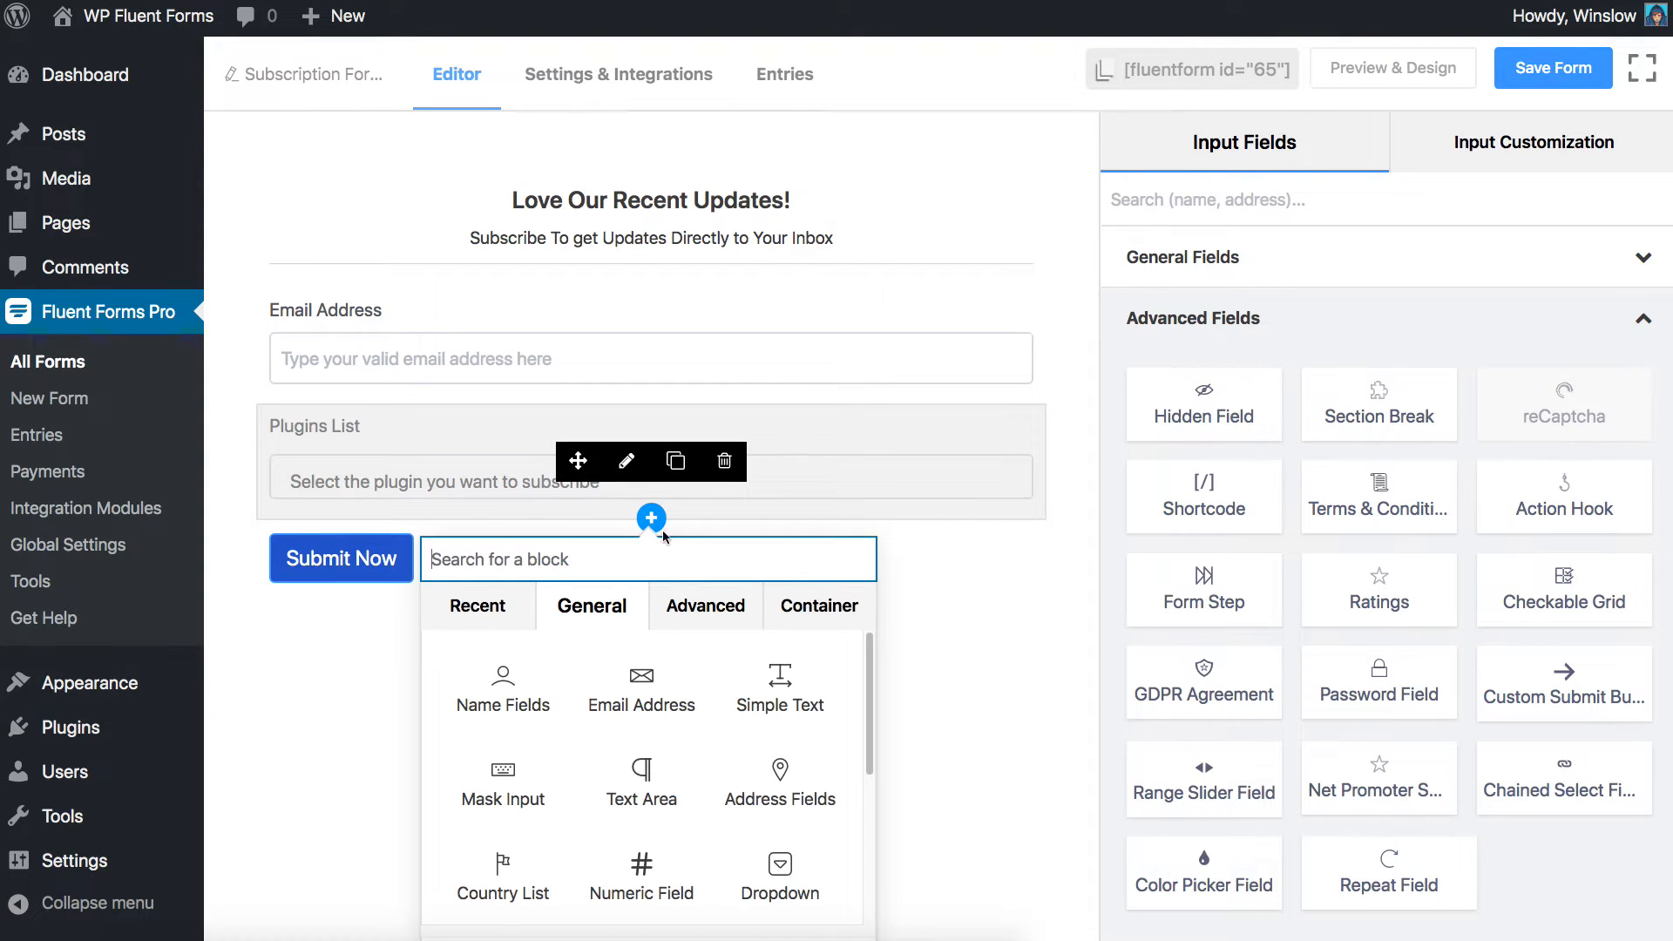
pyautogui.click(705, 605)
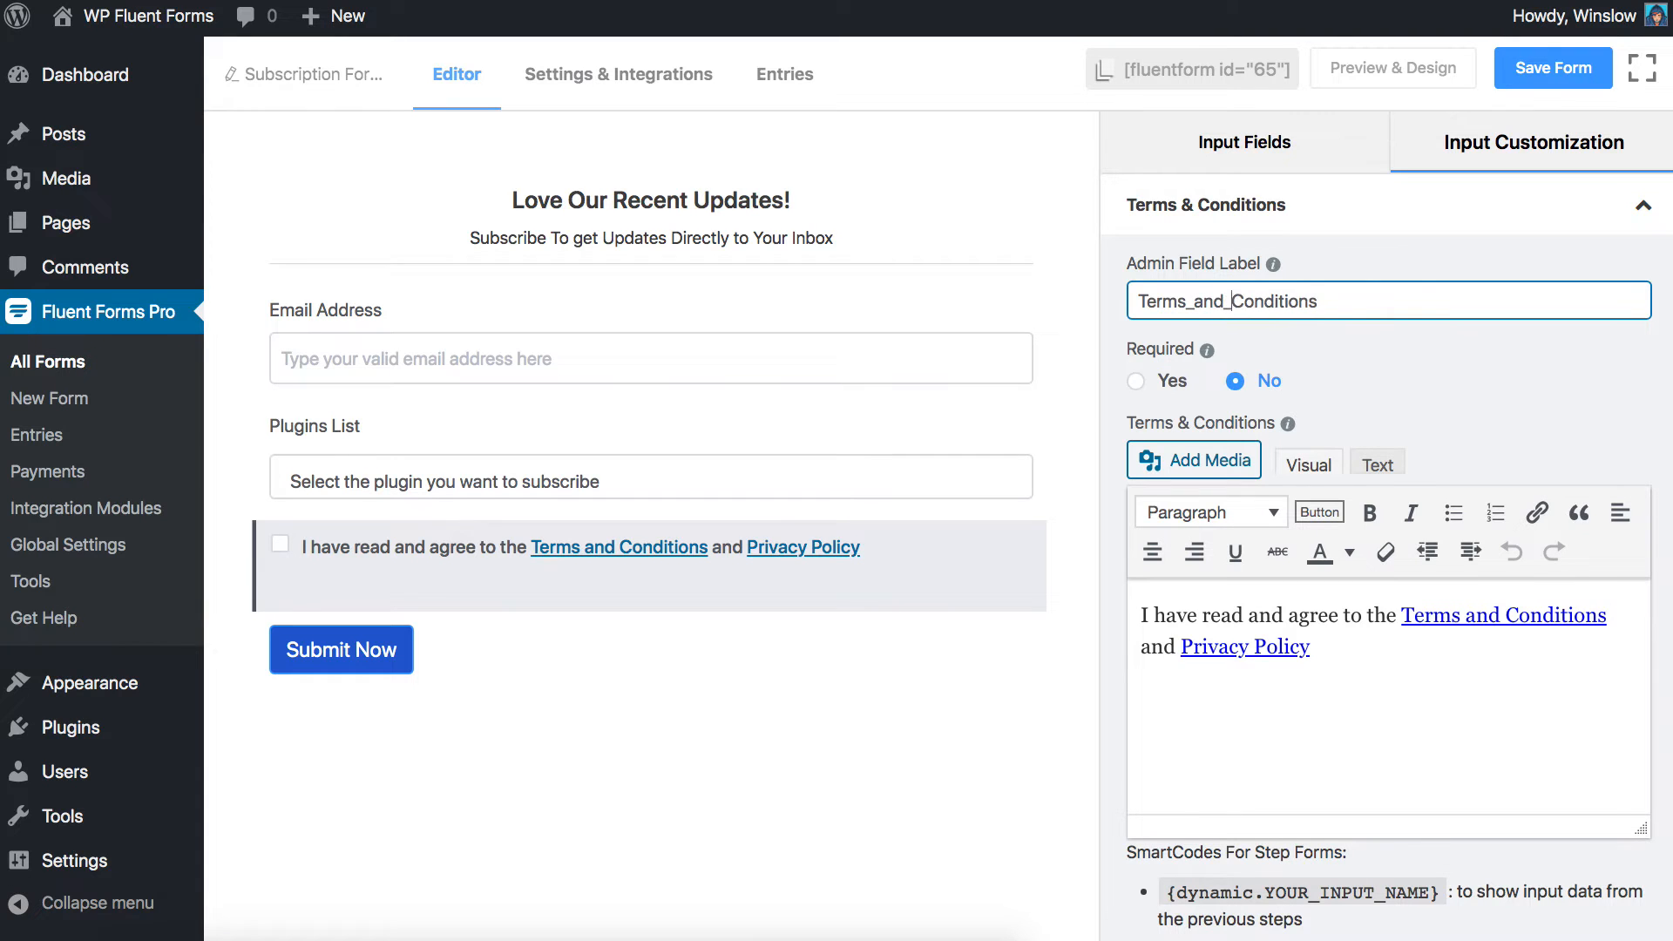
pyautogui.moveTo(1238, 350)
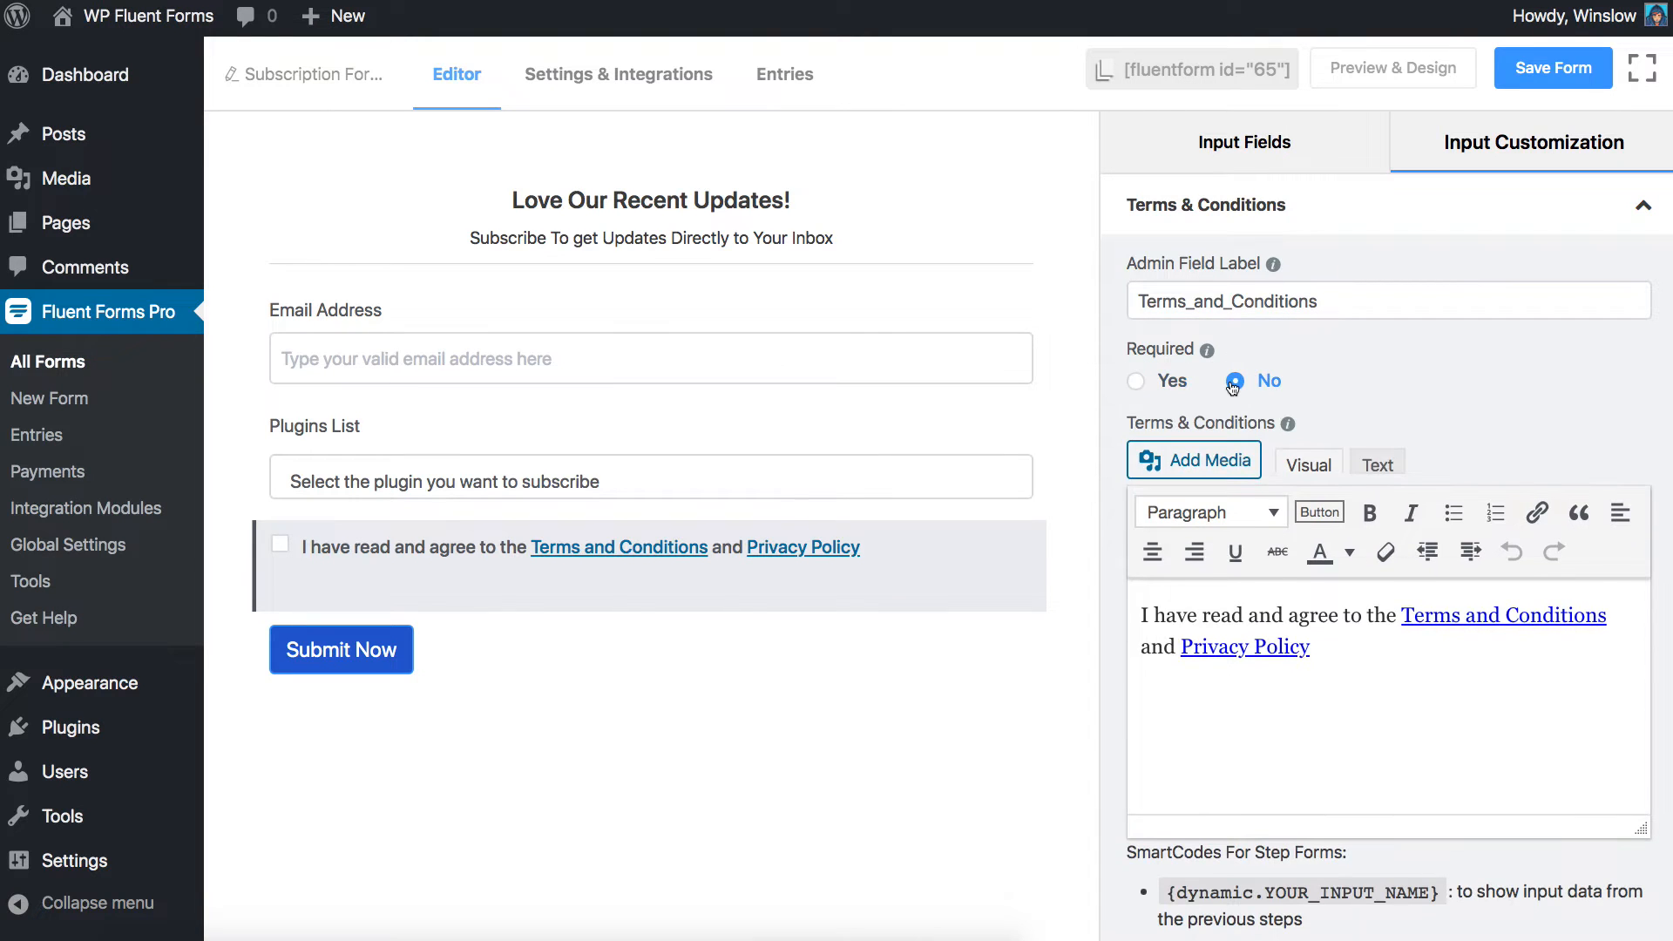
# - Make the Terms & Conditions checkbox required with the error message 'Please agree to the terms and conditions'
pyautogui.click(1129, 382)
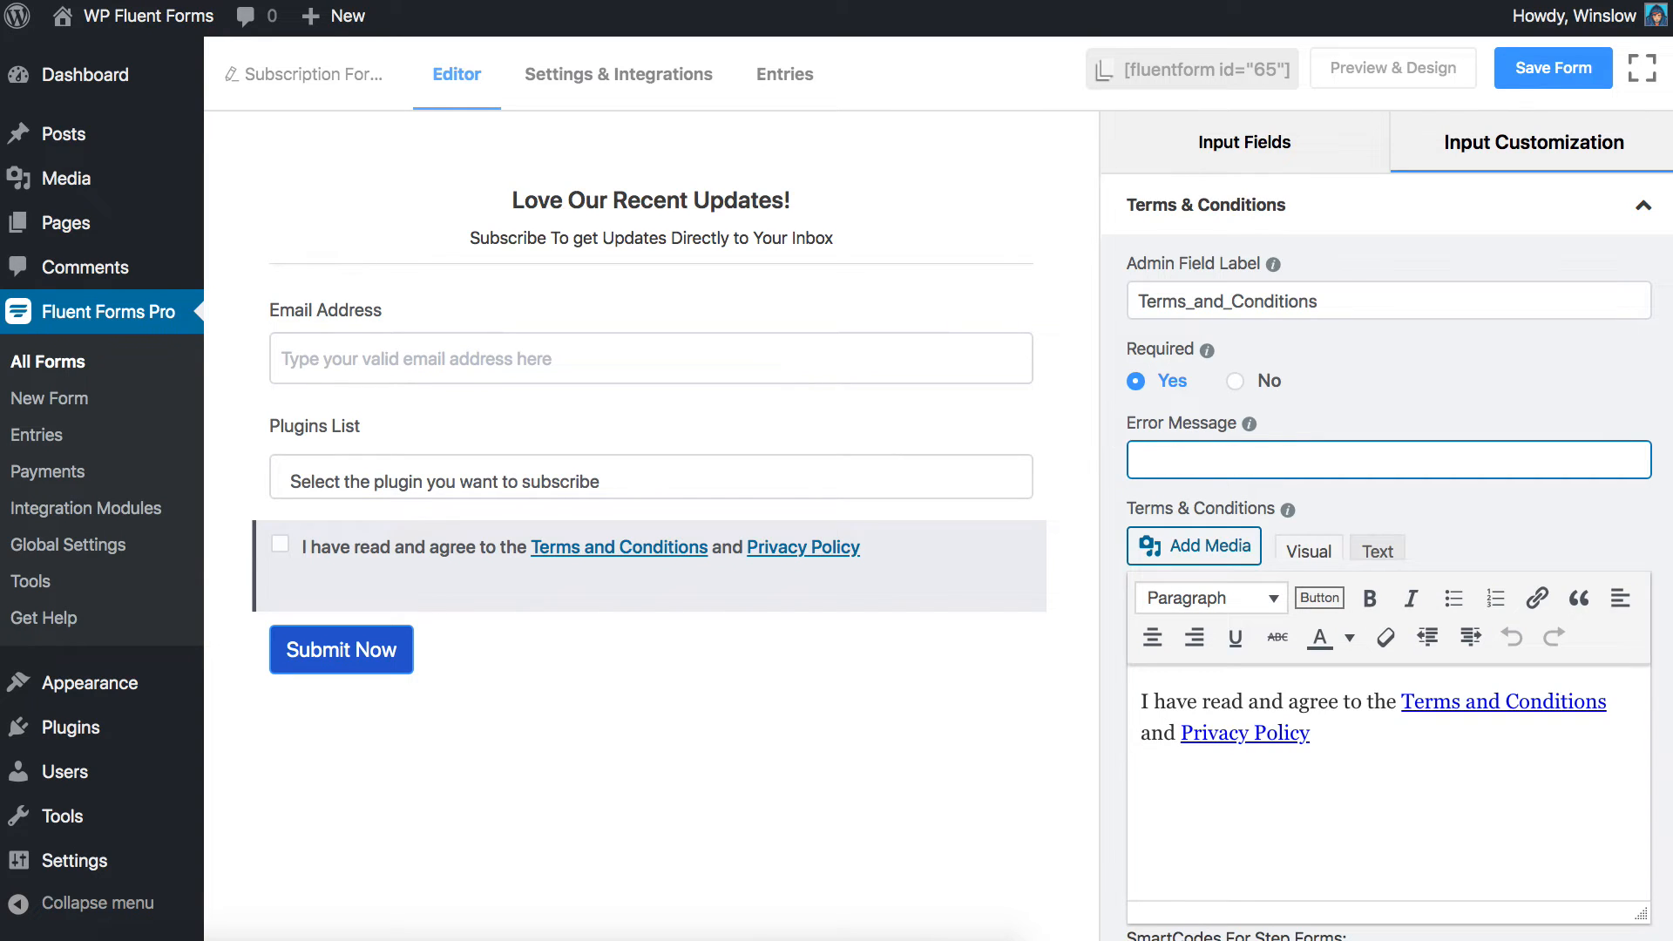
pyautogui.write('Please agree to the terms and conditions')
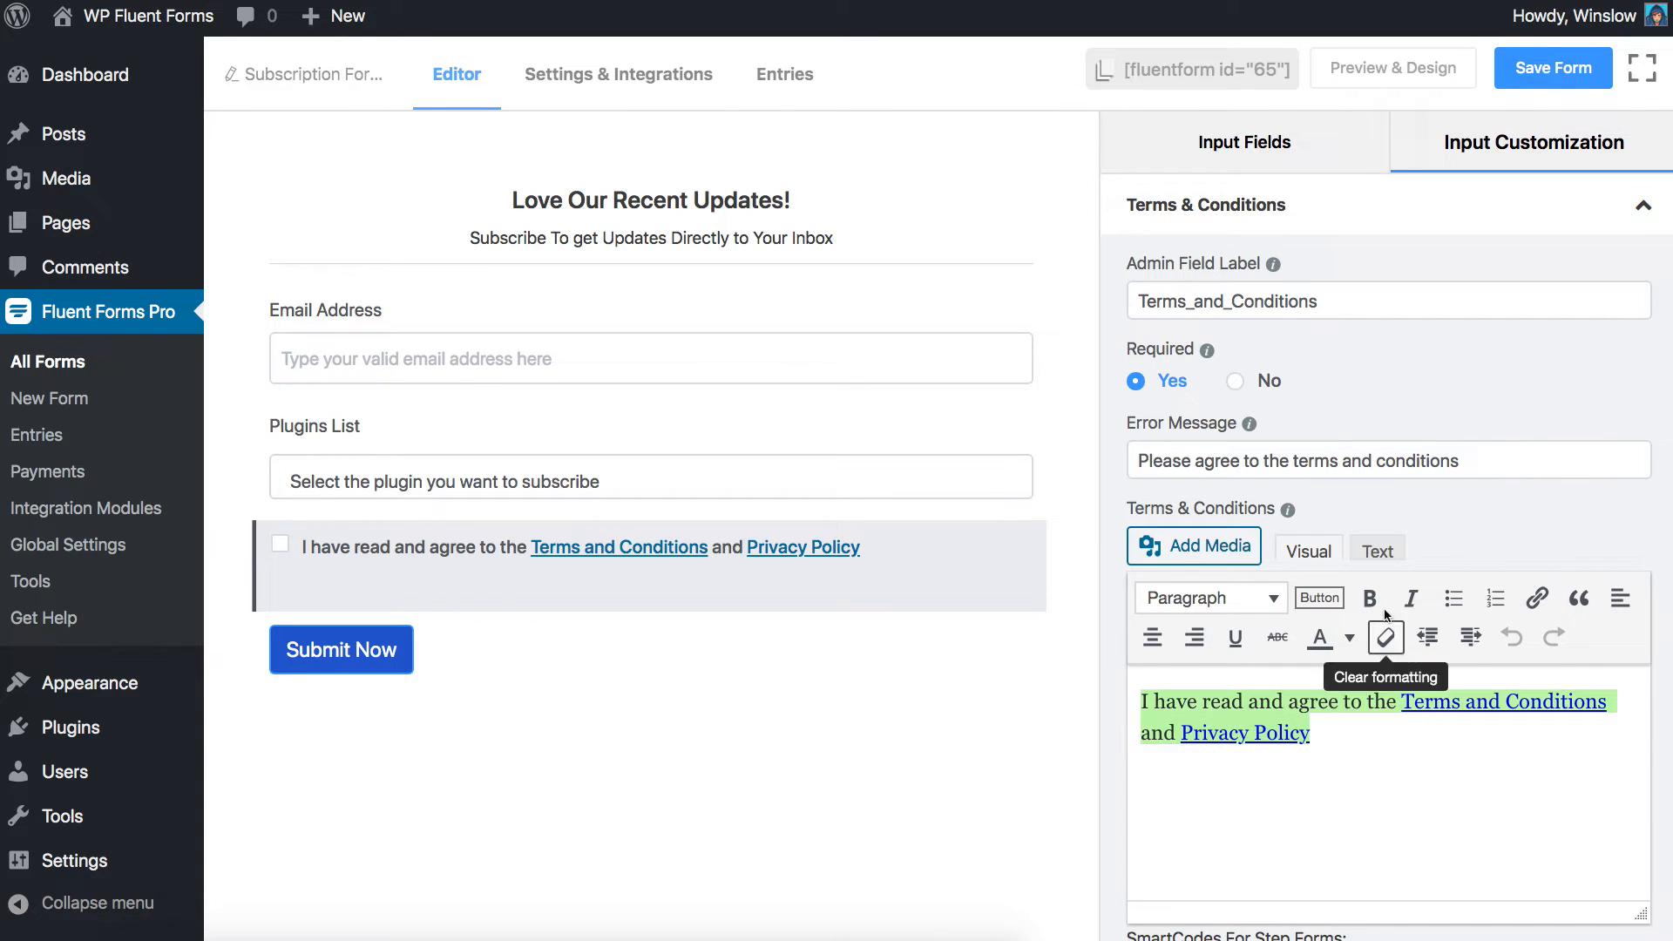
pyautogui.click(1386, 638)
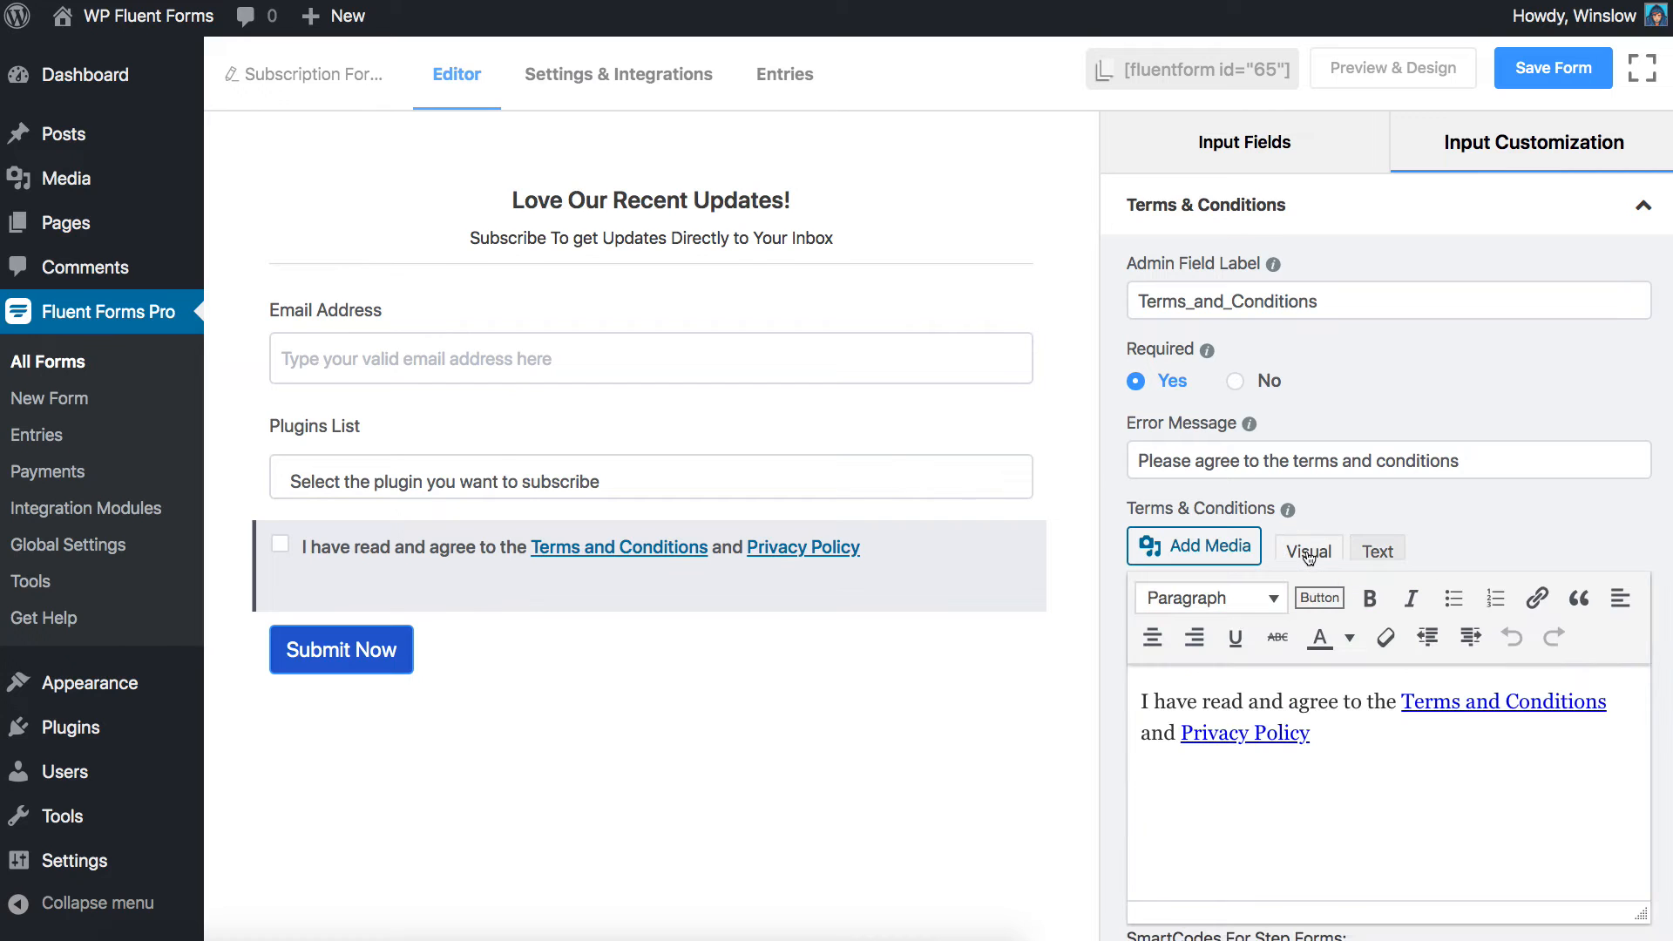
pyautogui.click(1504, 700)
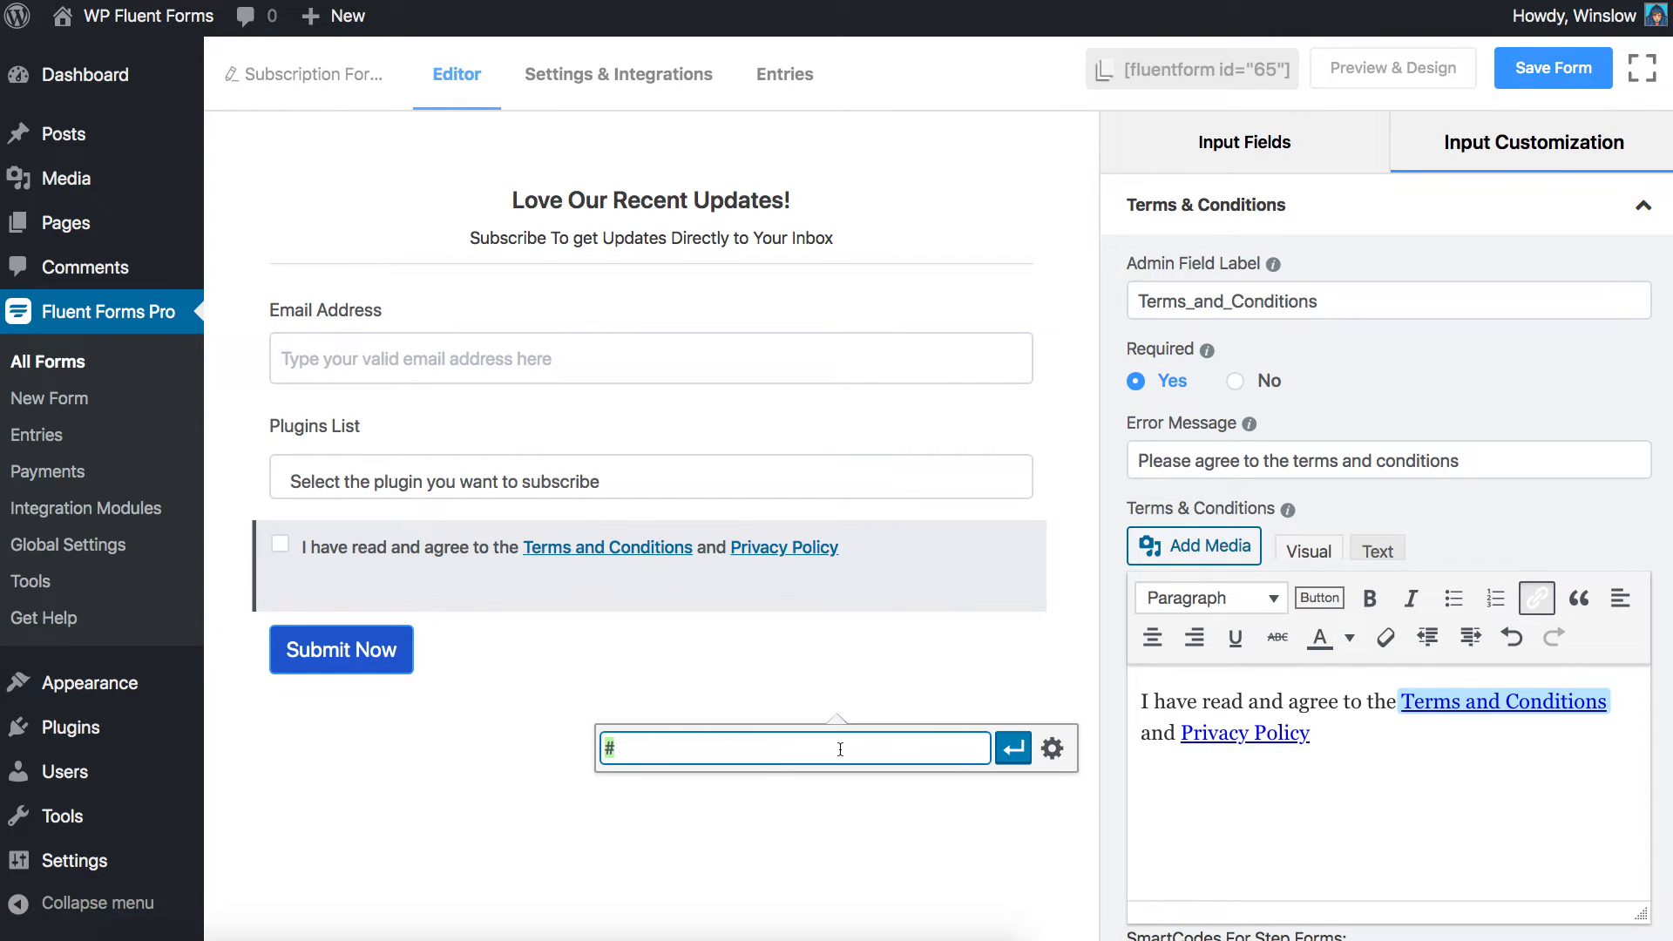
pyautogui.write('https://wpmanageninja.com/terms-and-conditions/')
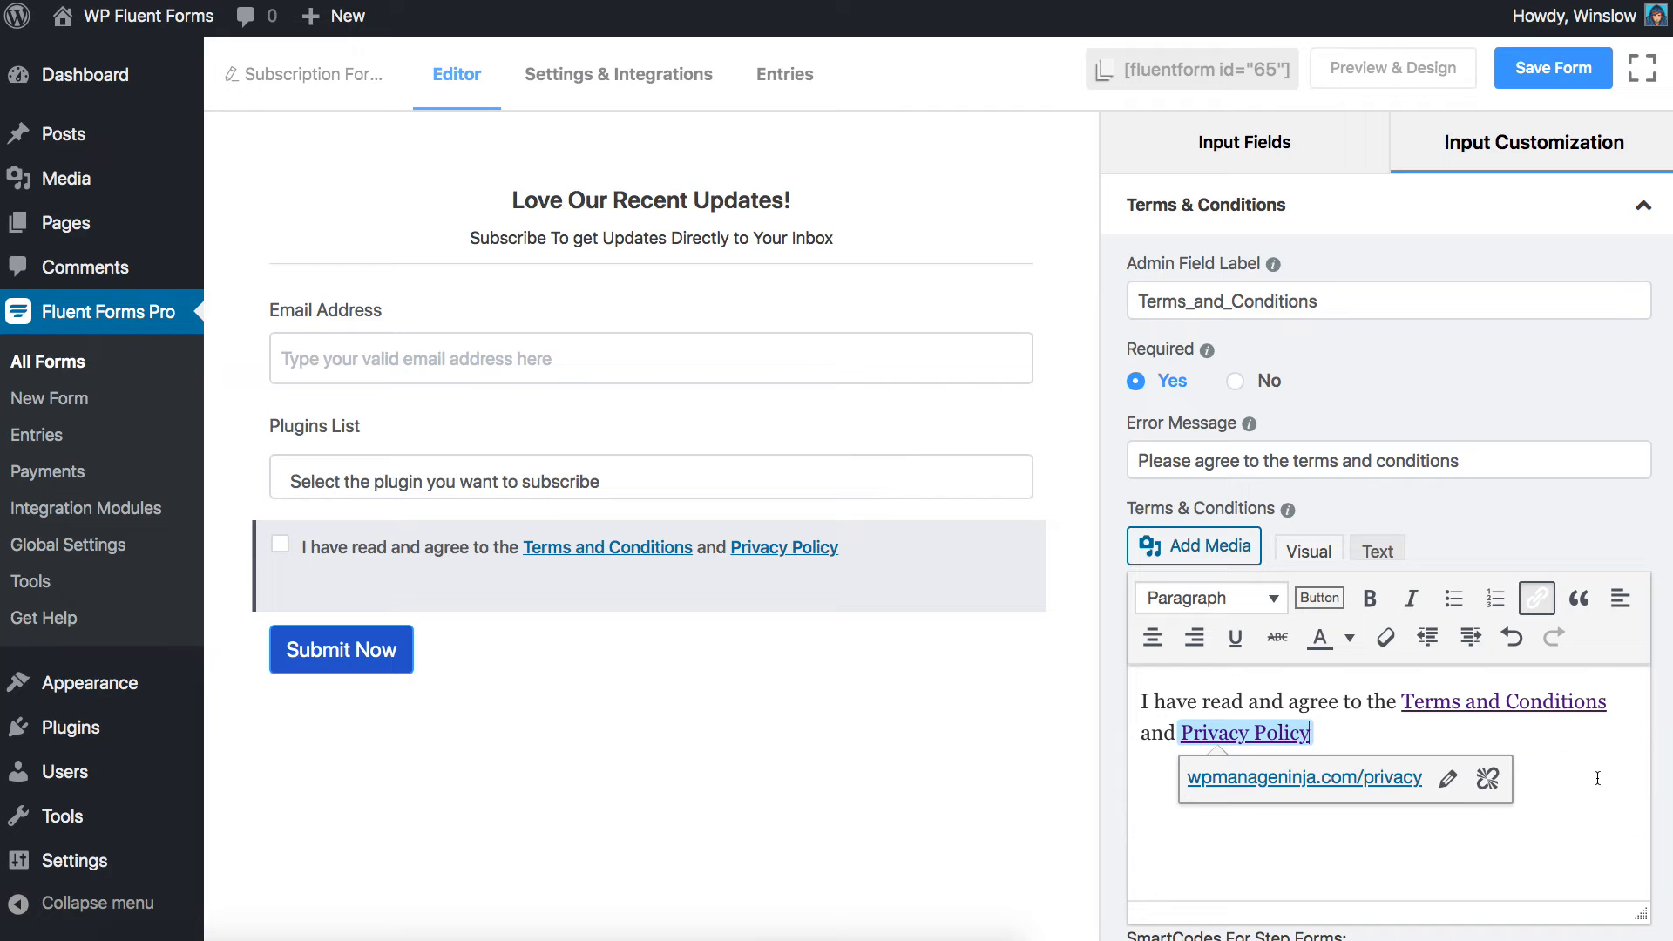
pyautogui.scroll(-3)
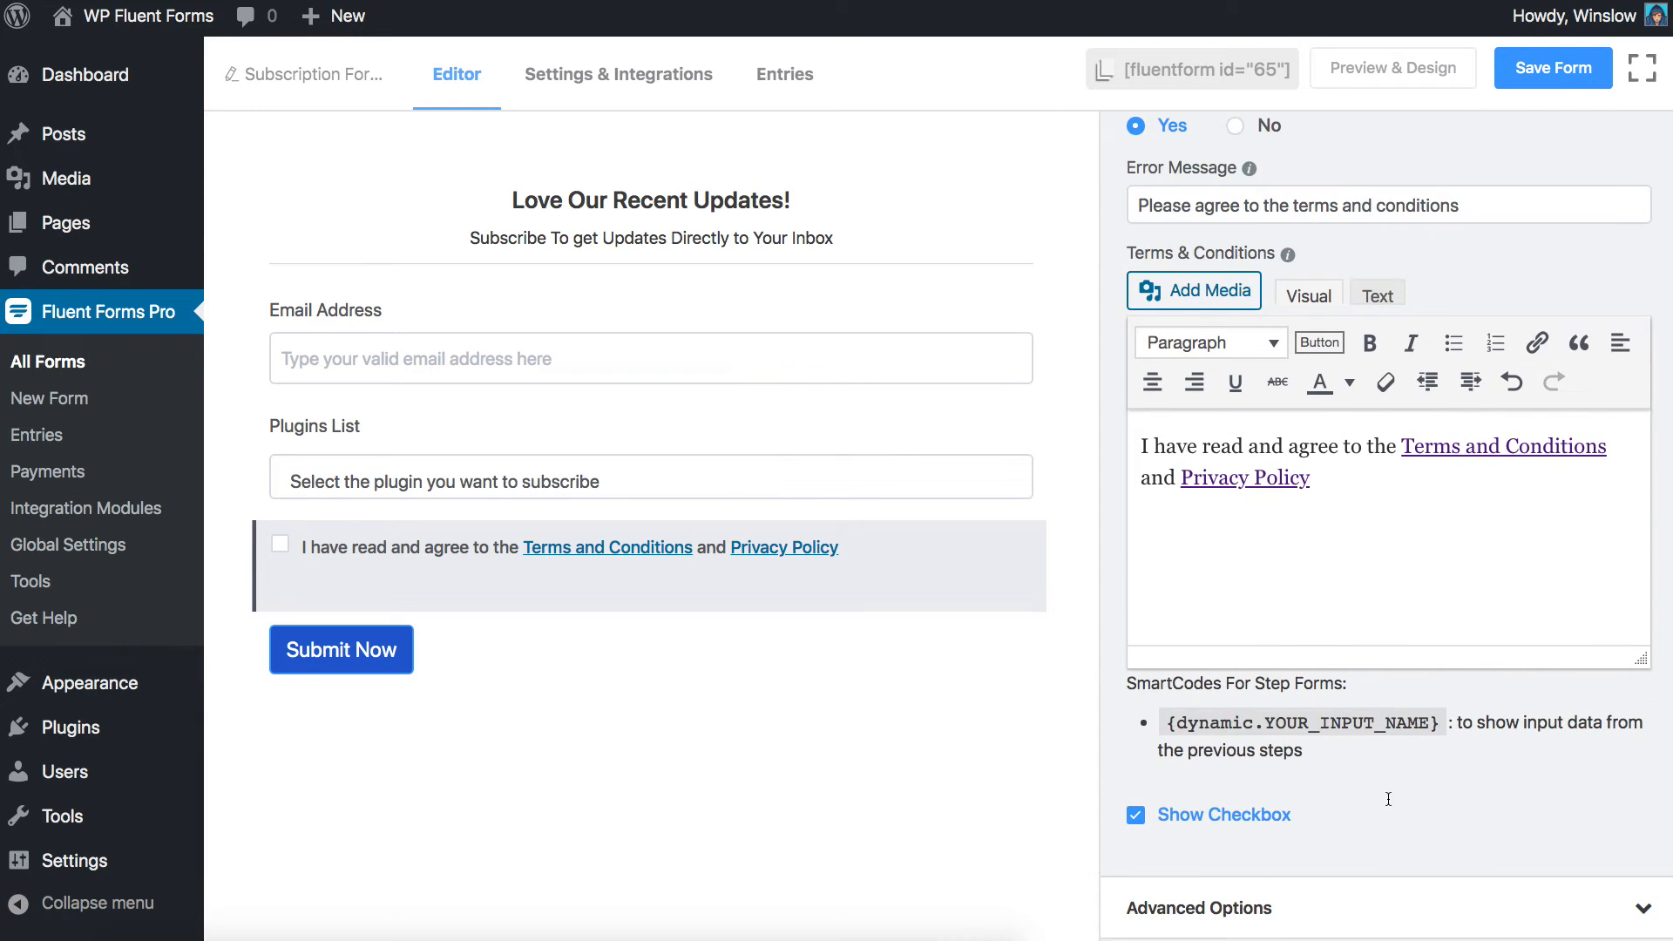
# - Toggle Show Checkbox off and back on, then leave the Terms & Conditions settings
pyautogui.click(1135, 814)
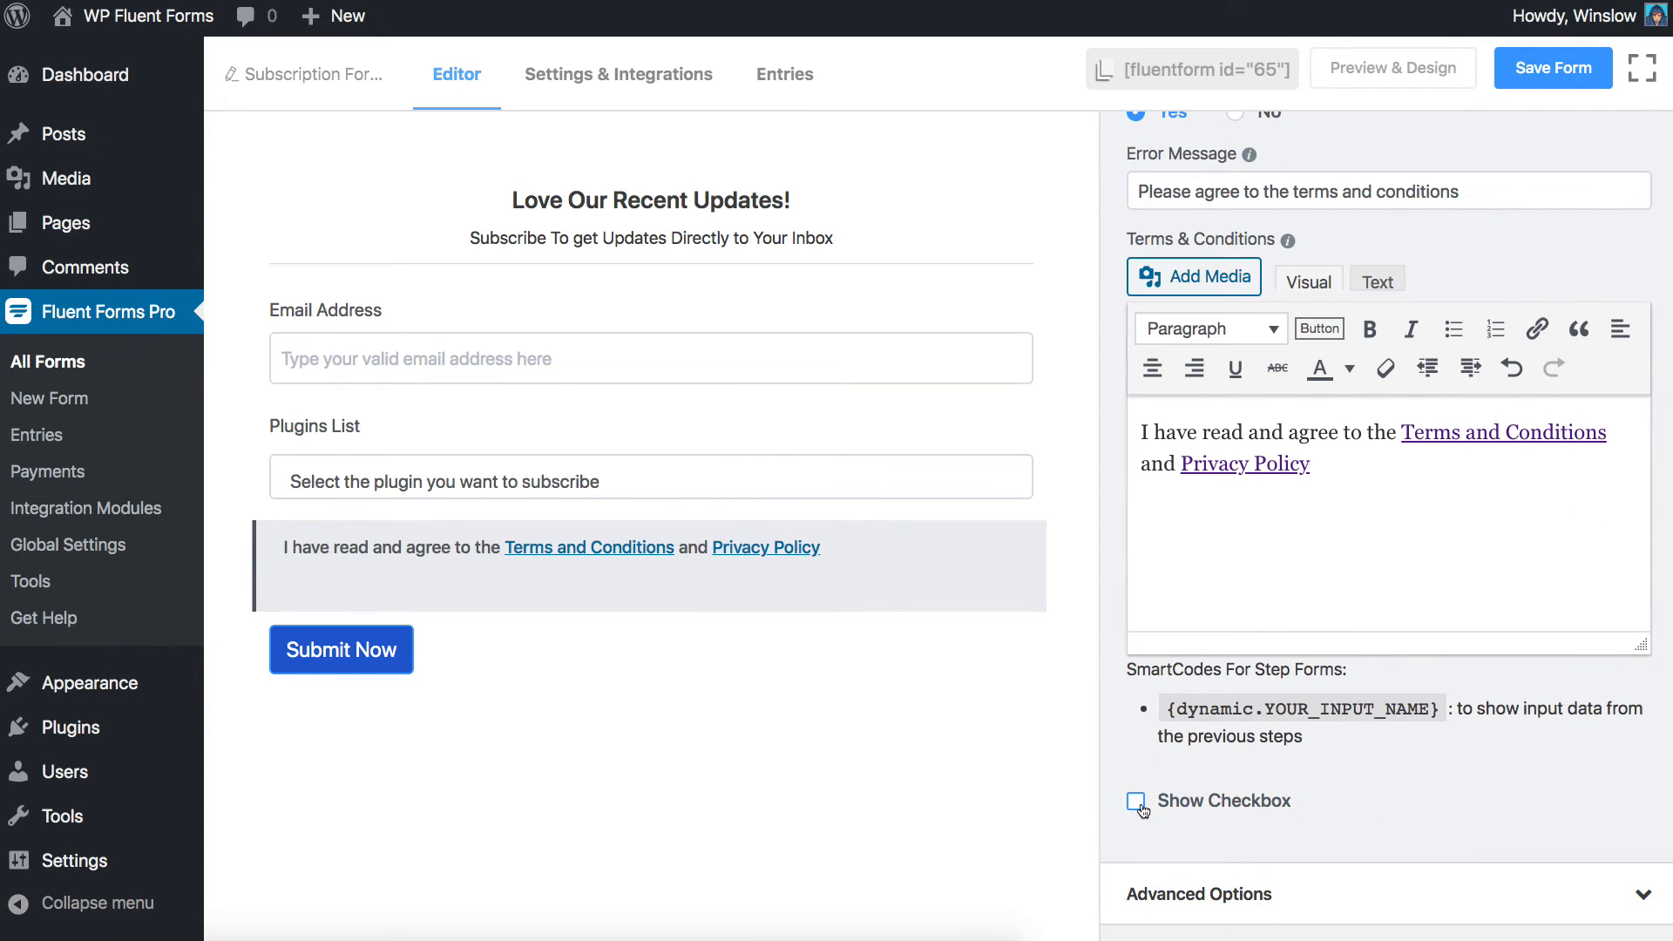
pyautogui.click(1135, 802)
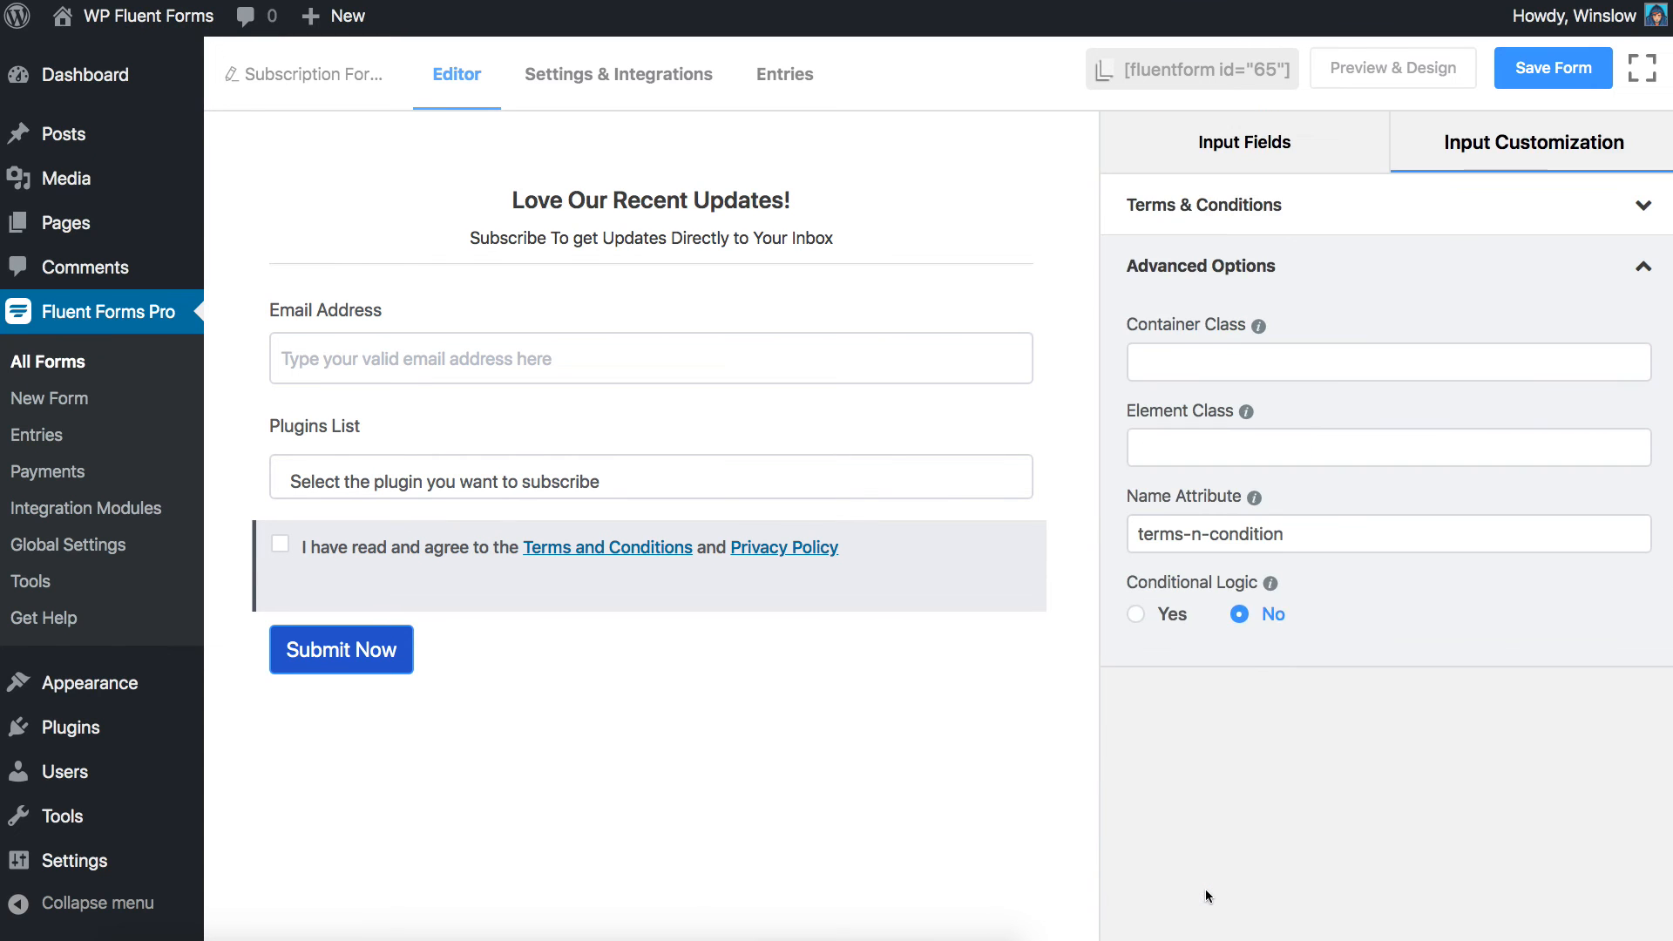
pyautogui.click(1551, 68)
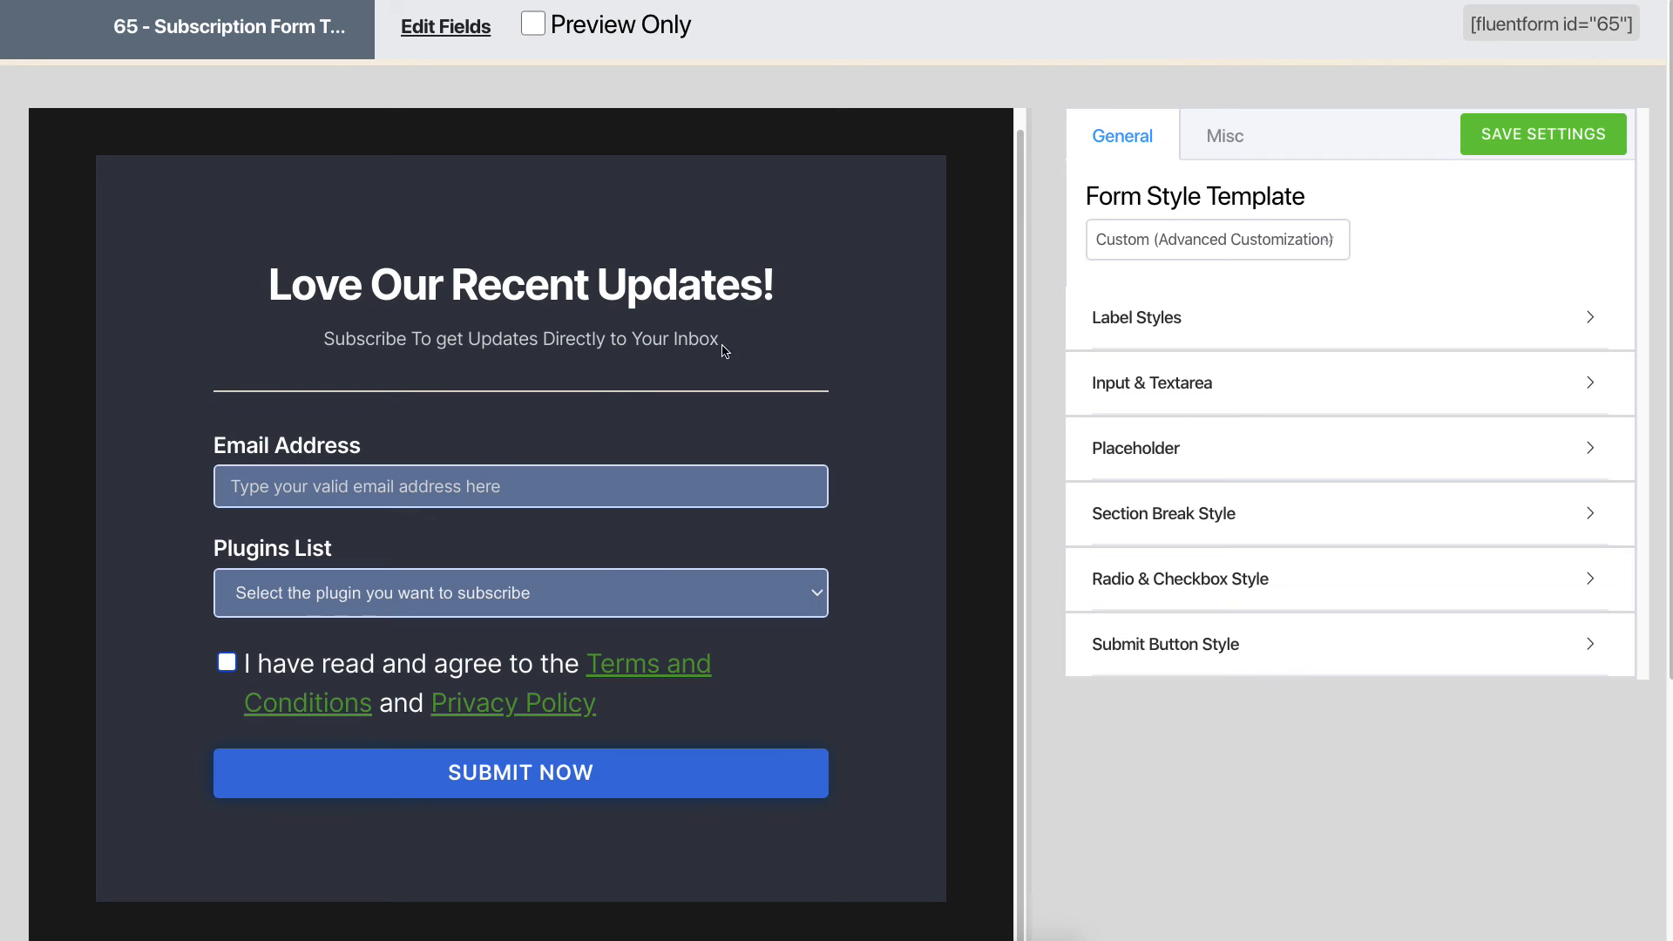
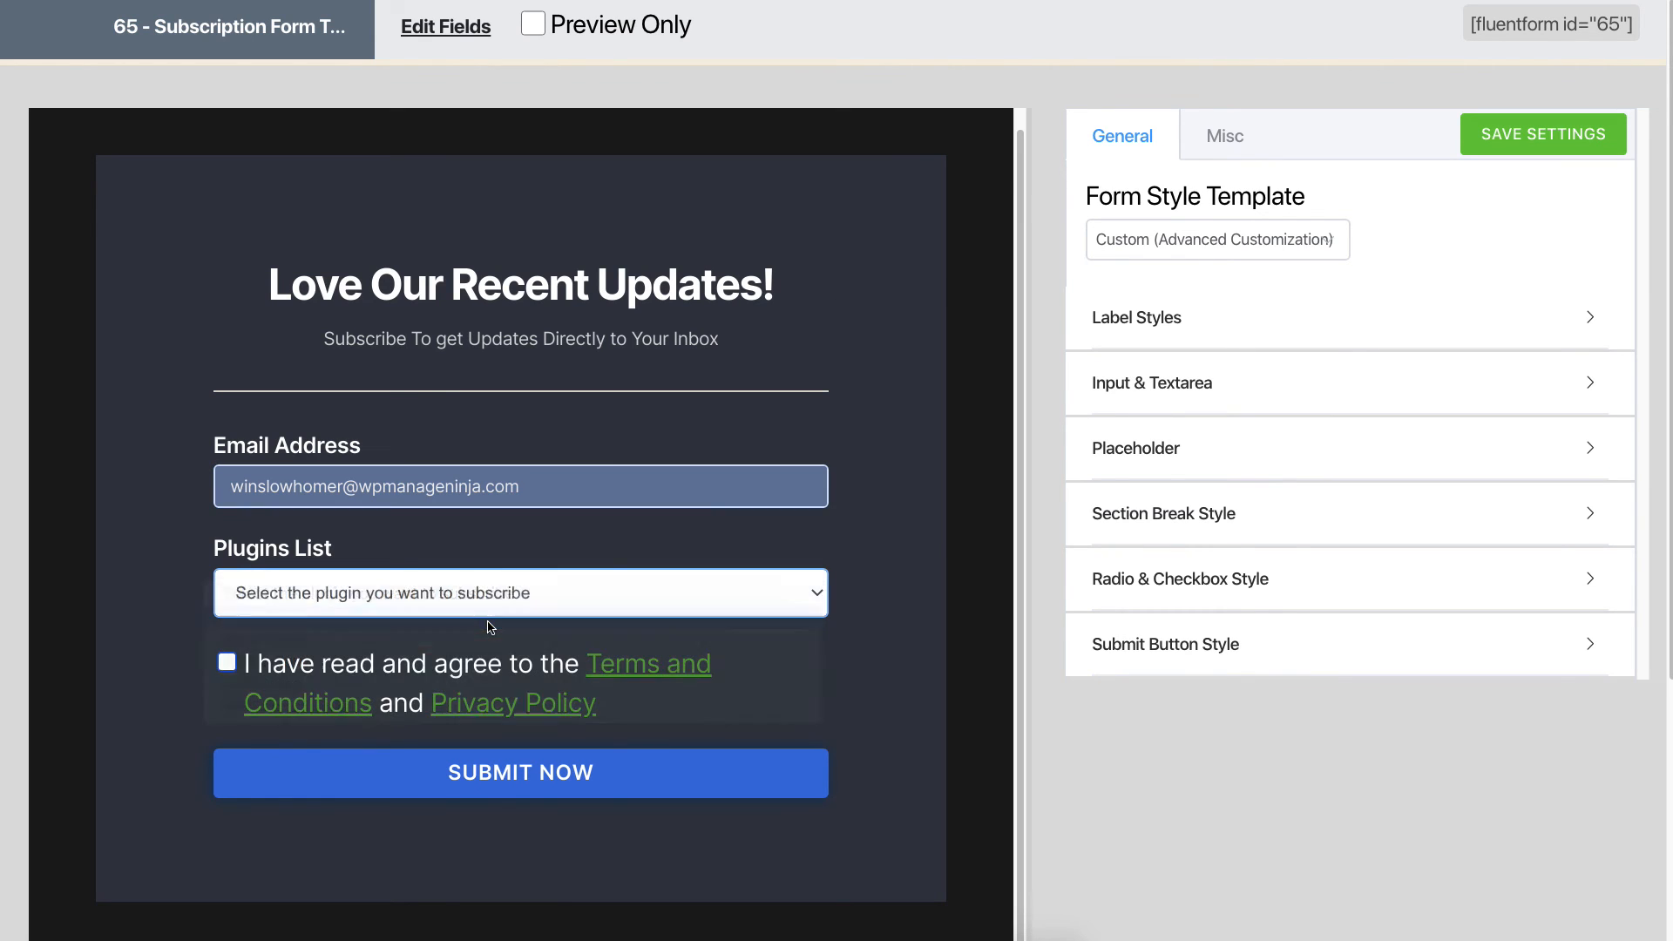